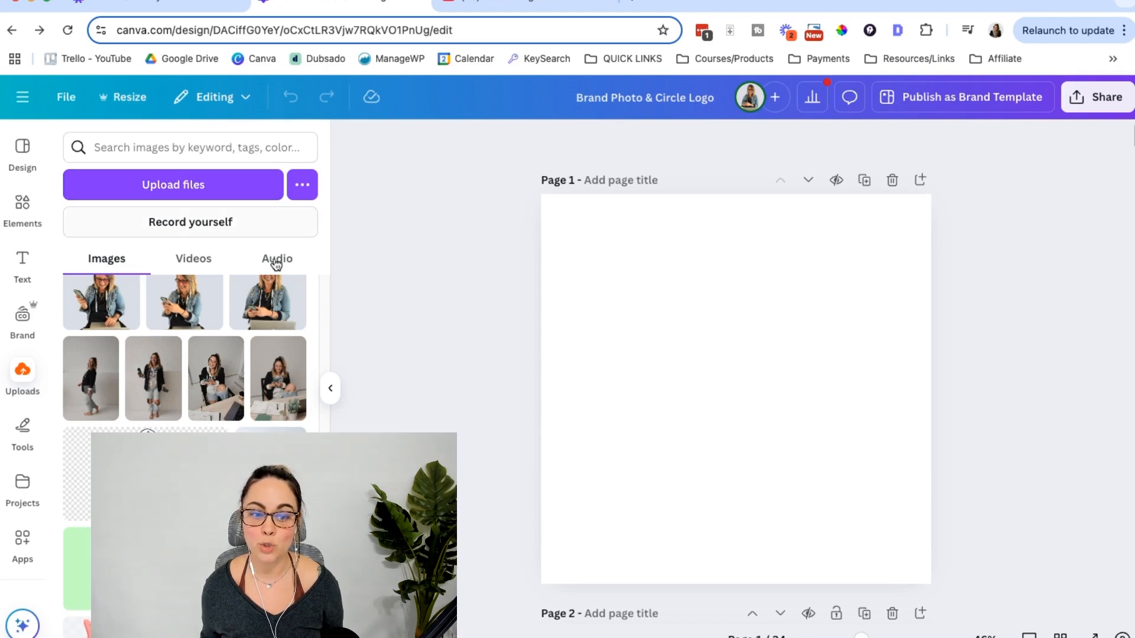
pyautogui.moveTo(350, 380)
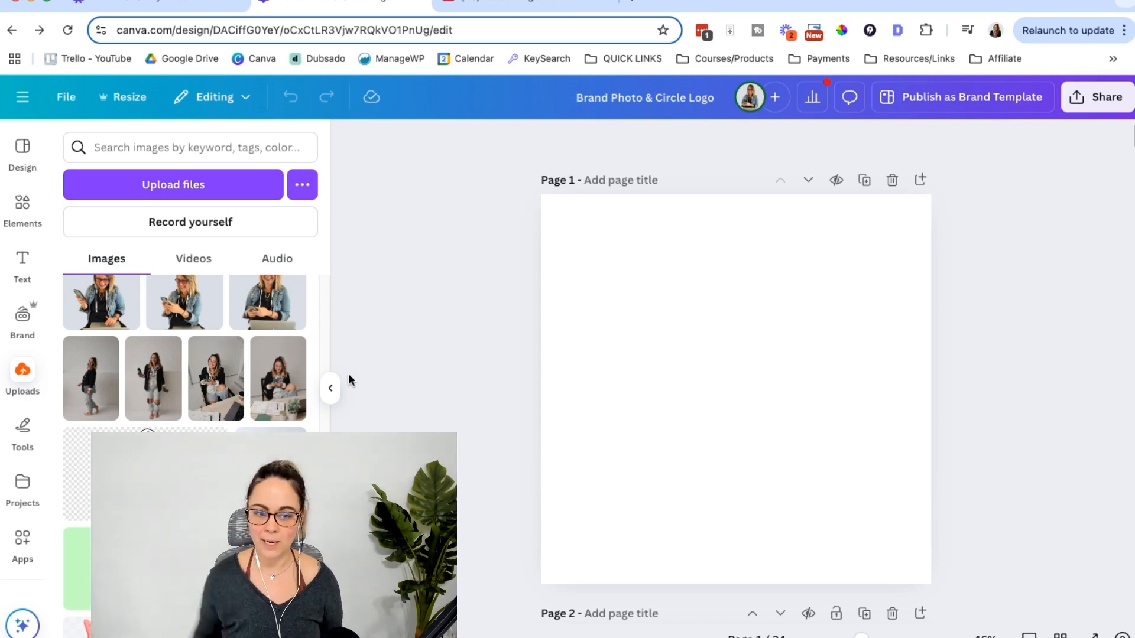
pyautogui.moveTo(215, 378)
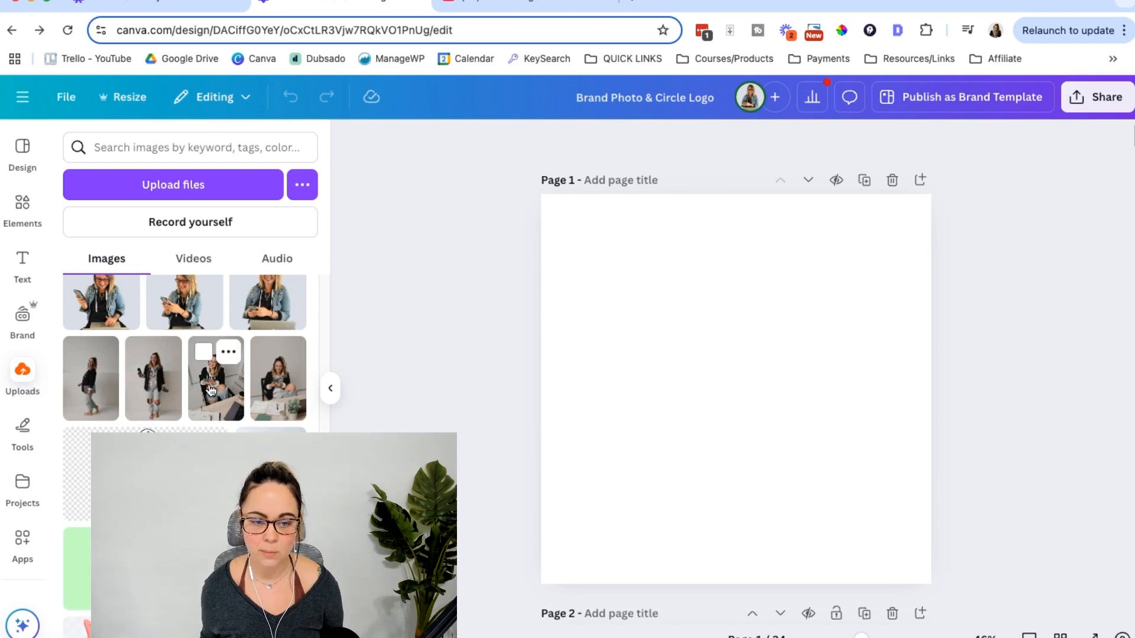
# - Place the uploaded photo of the seated woman holding a phone on Page 1
pyautogui.click(215, 377)
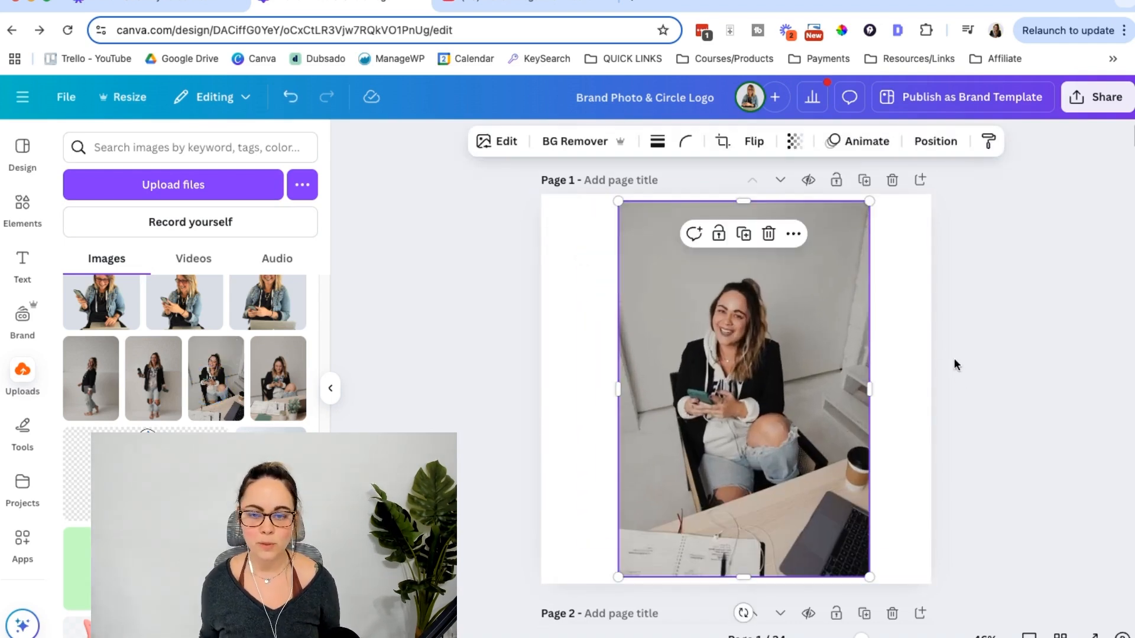
pyautogui.moveTo(574, 141)
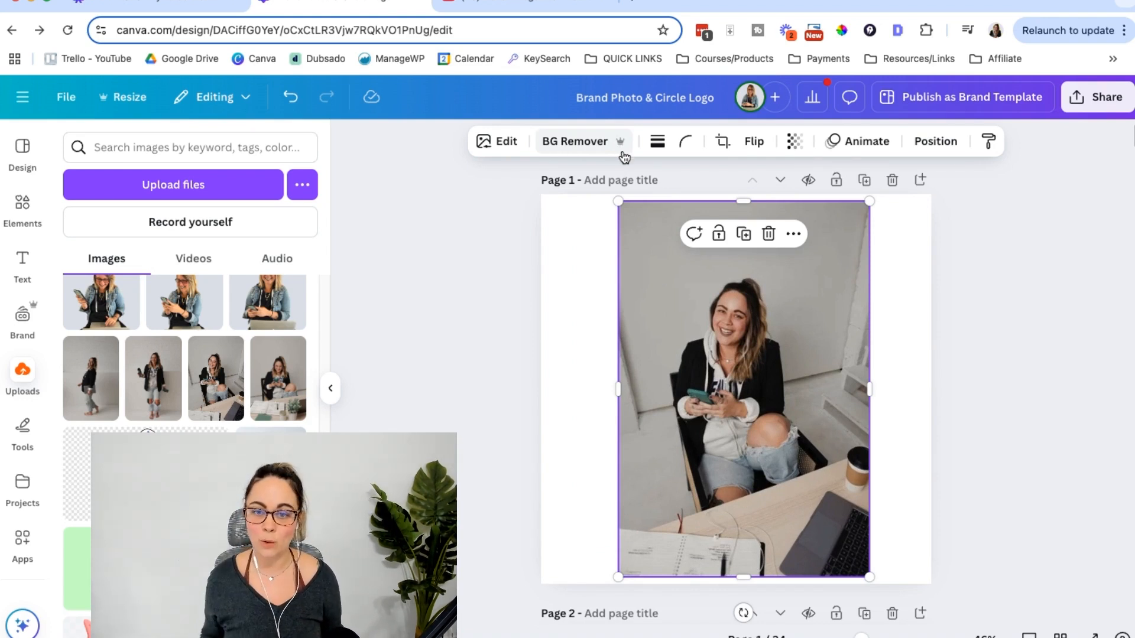
# - Run BG Remover so only the woman, chair and desk remain
pyautogui.click(574, 141)
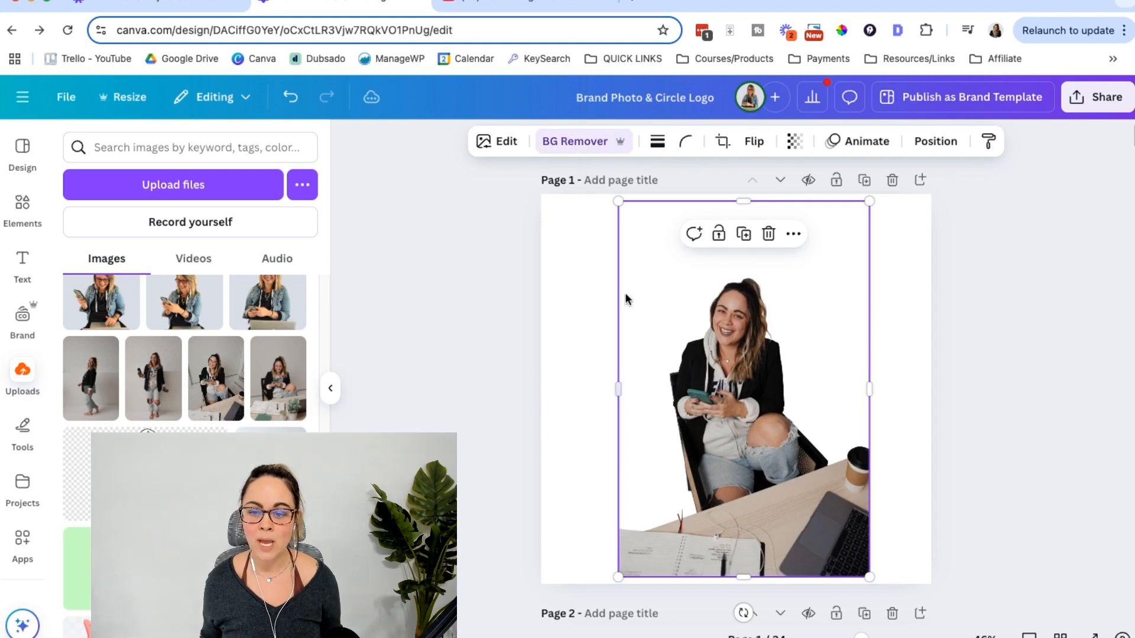
pyautogui.moveTo(710, 390)
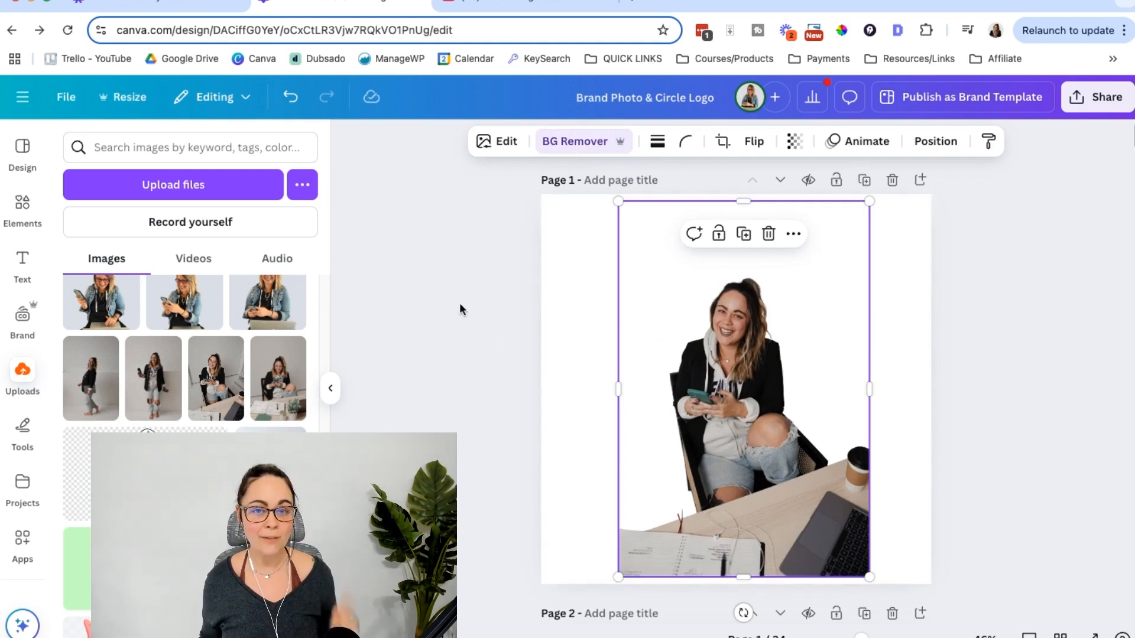
pyautogui.moveTo(491, 14)
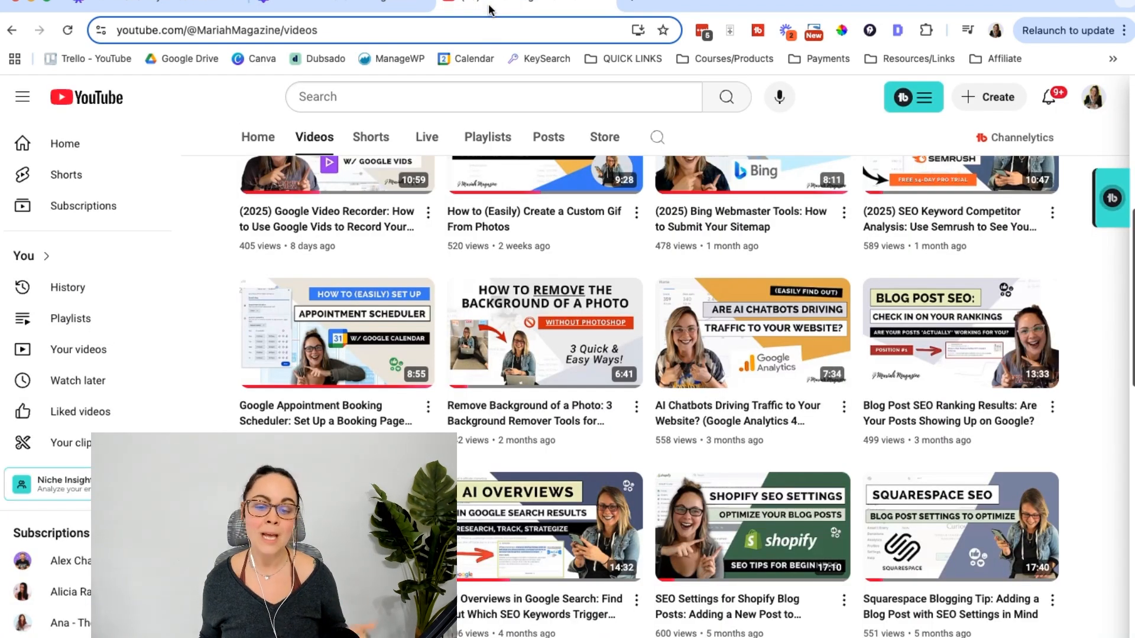
pyautogui.moveTo(651, 266)
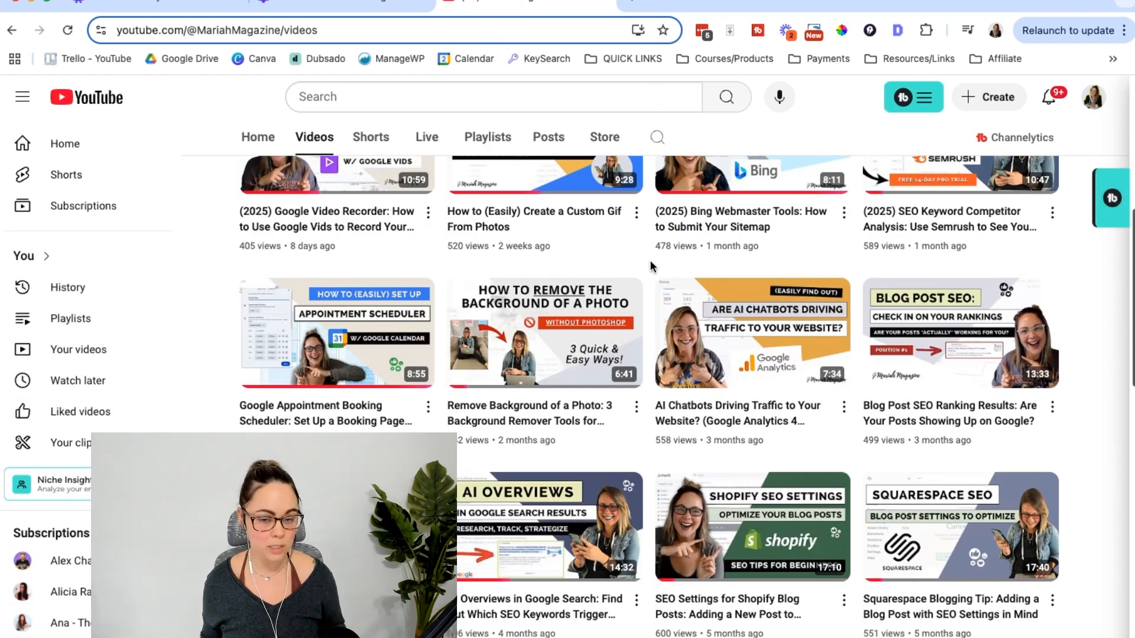
pyautogui.moveTo(739, 307)
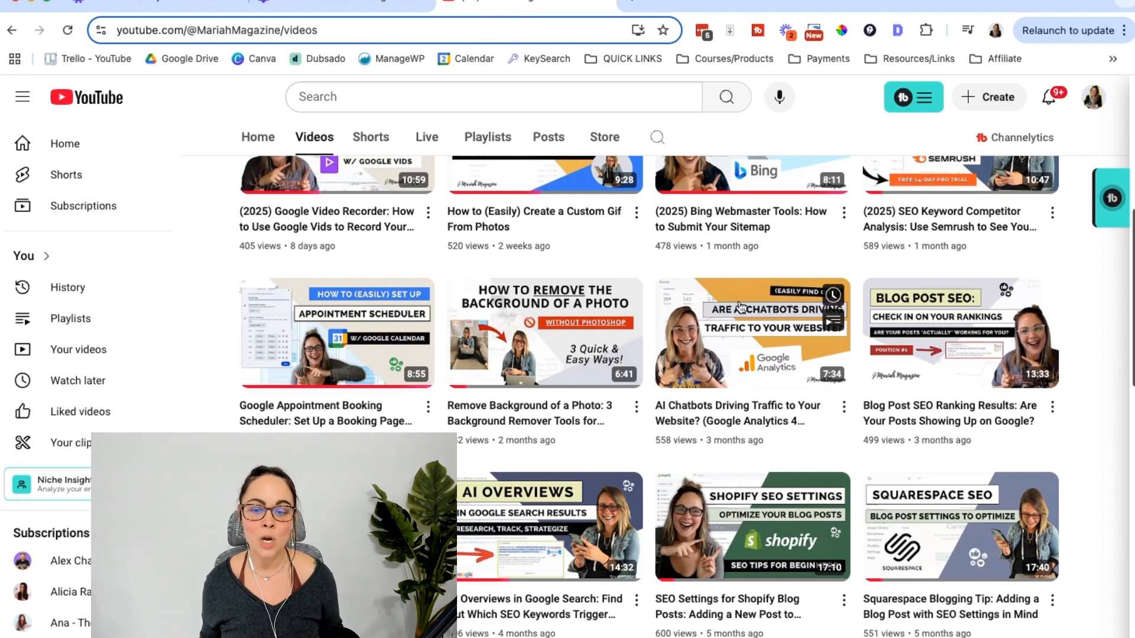
pyautogui.moveTo(649, 404)
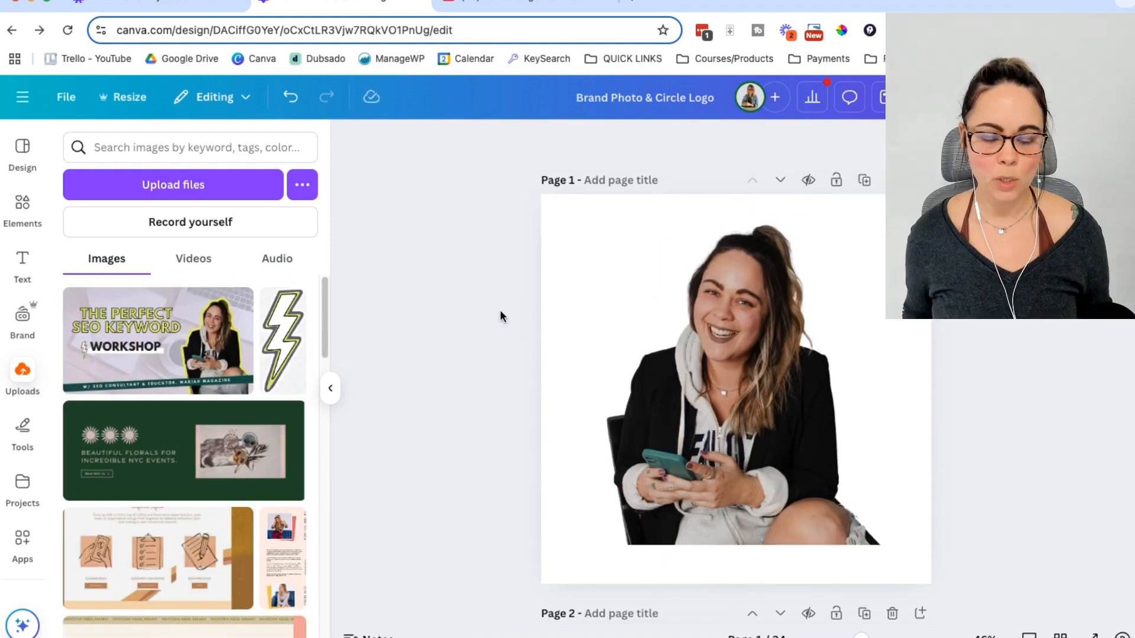
# - Apply an Outline shadow effect to the cut-out and recolour it to #E2ED73
pyautogui.click(736, 376)
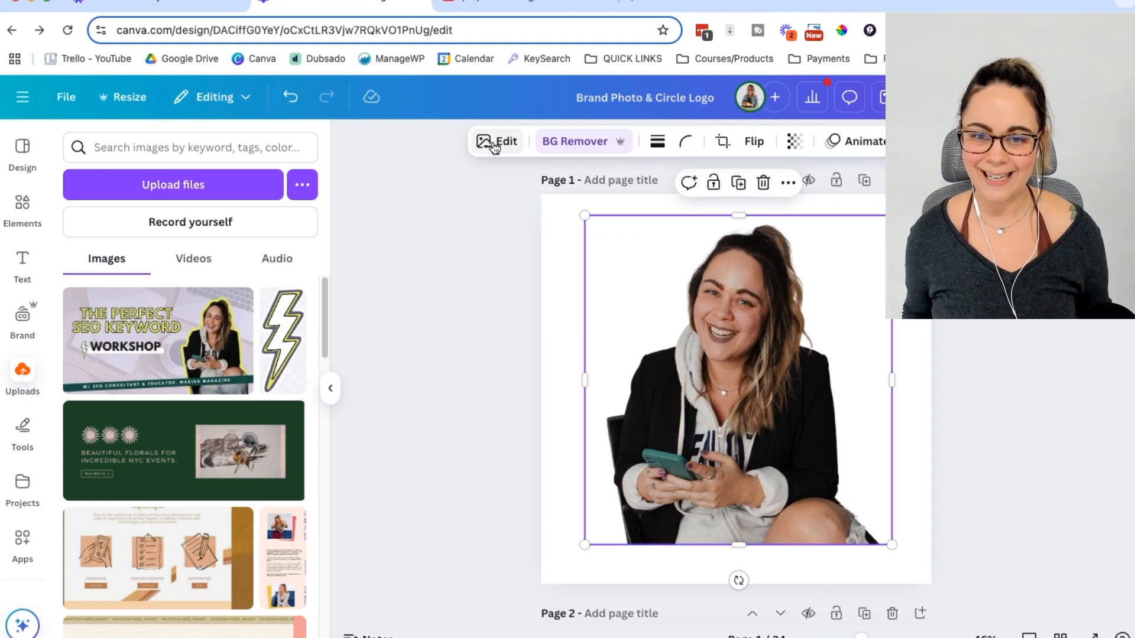
pyautogui.click(498, 142)
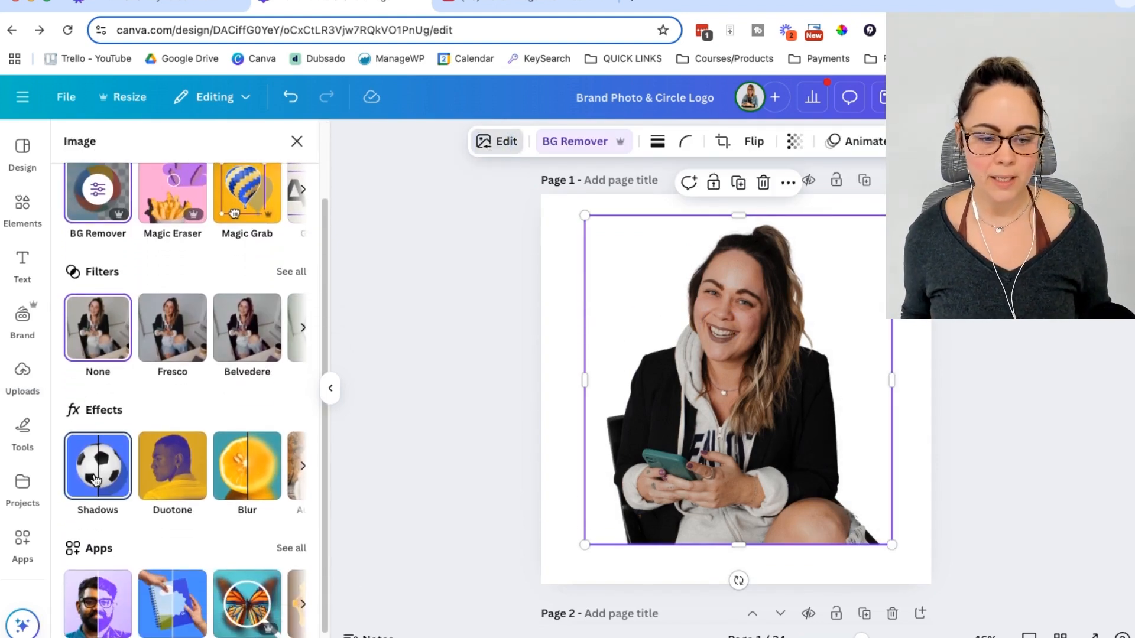
pyautogui.click(96, 466)
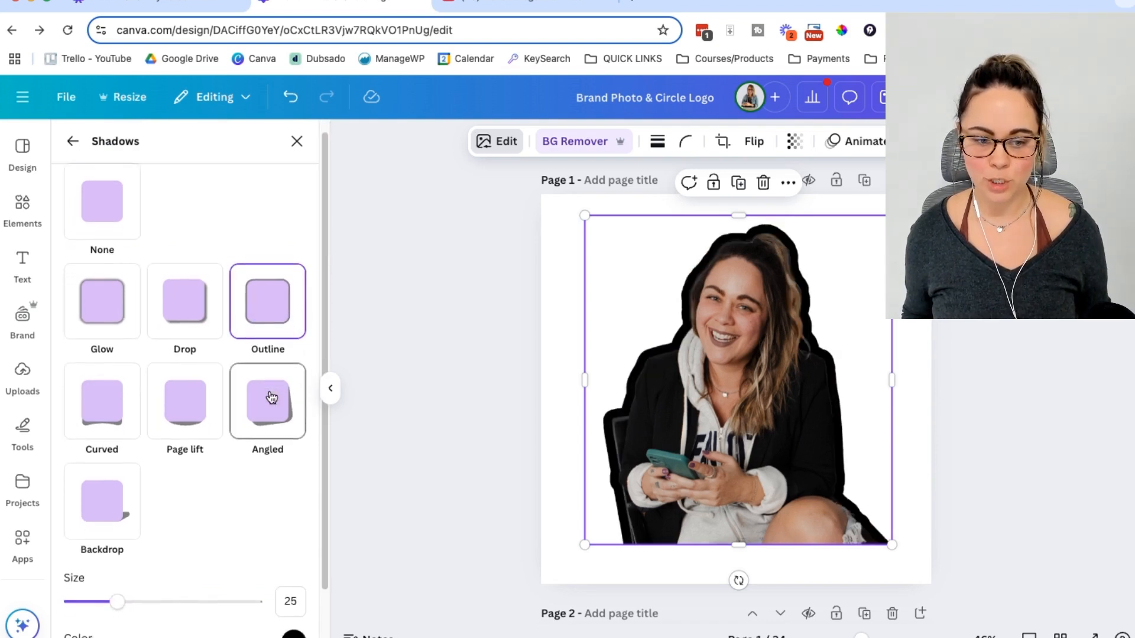
pyautogui.scroll(-3)
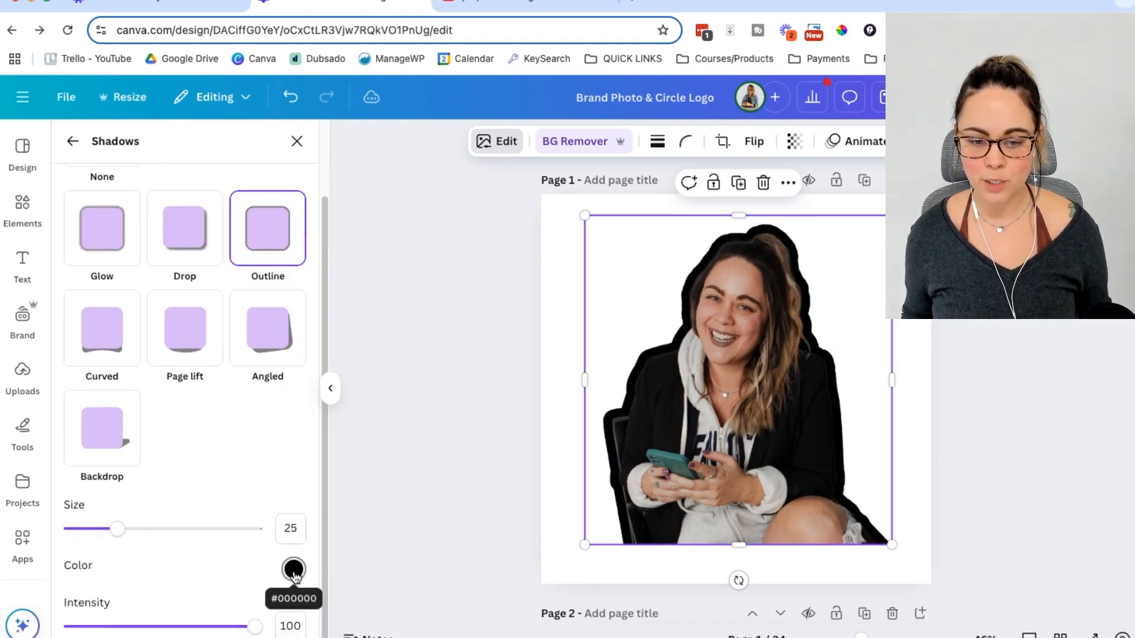
pyautogui.click(293, 569)
pyautogui.write('#E2ED73')
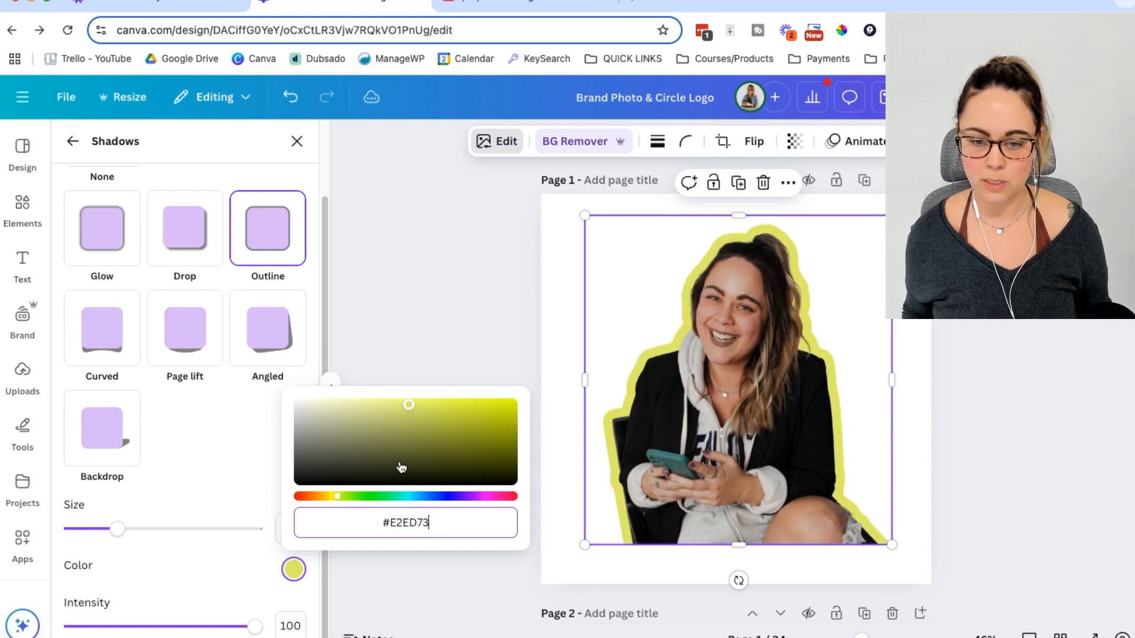
pyautogui.moveTo(210, 458)
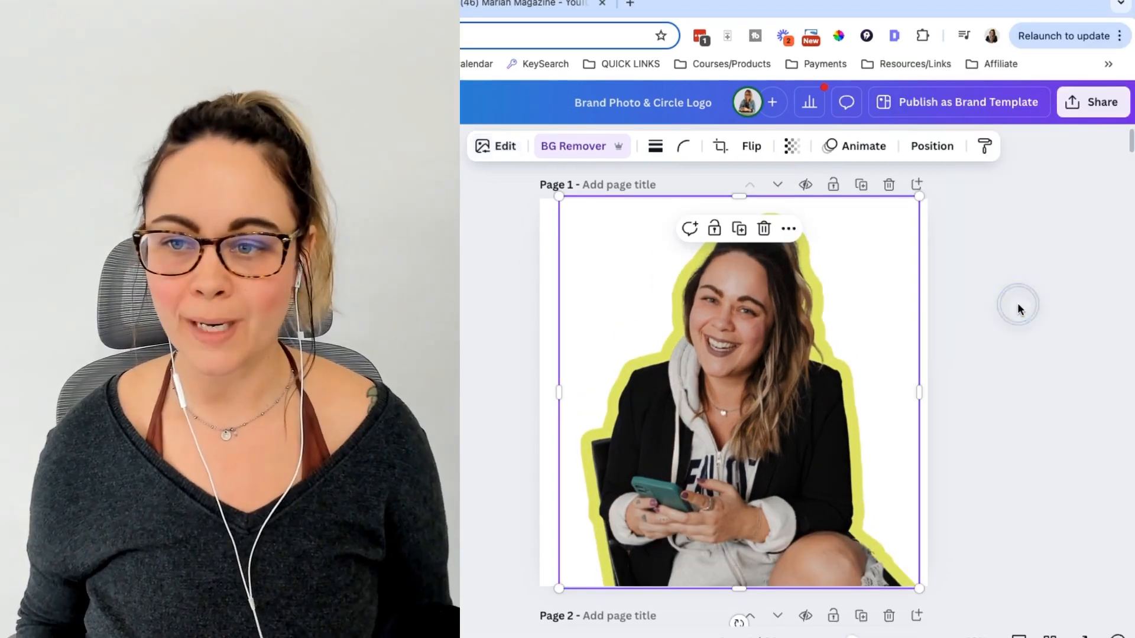
pyautogui.click(583, 245)
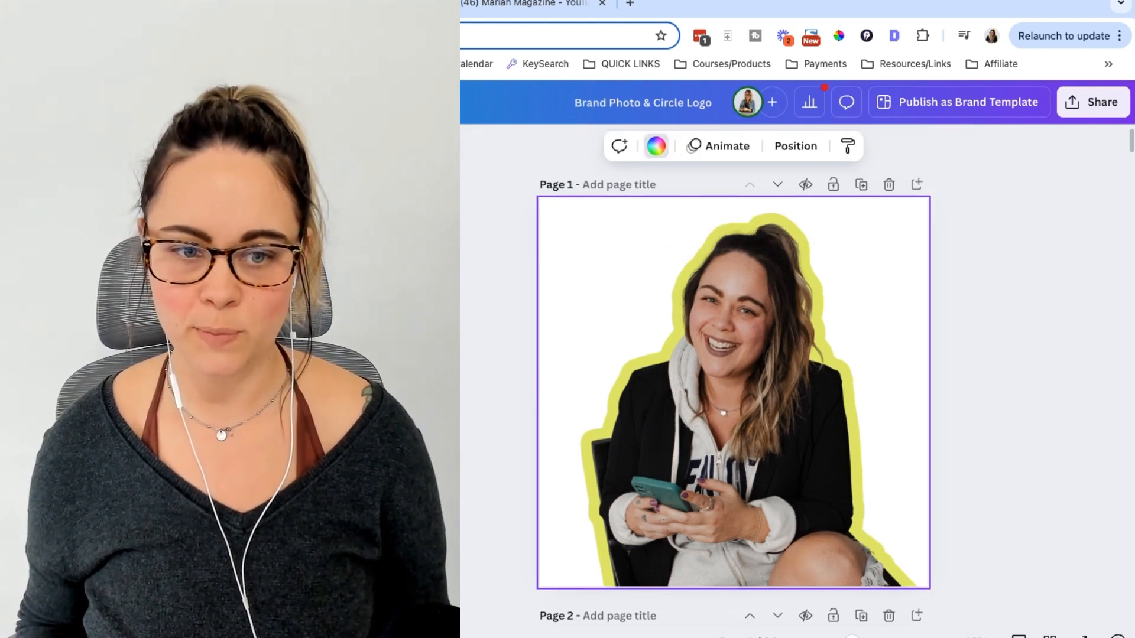
pyautogui.click(655, 146)
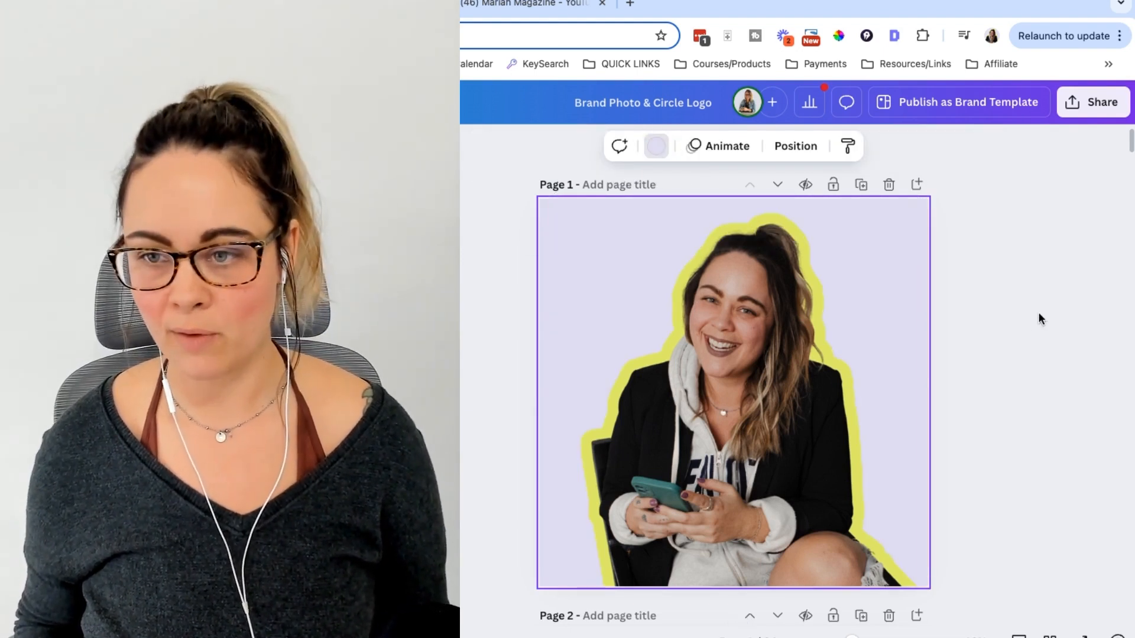
pyautogui.click(655, 146)
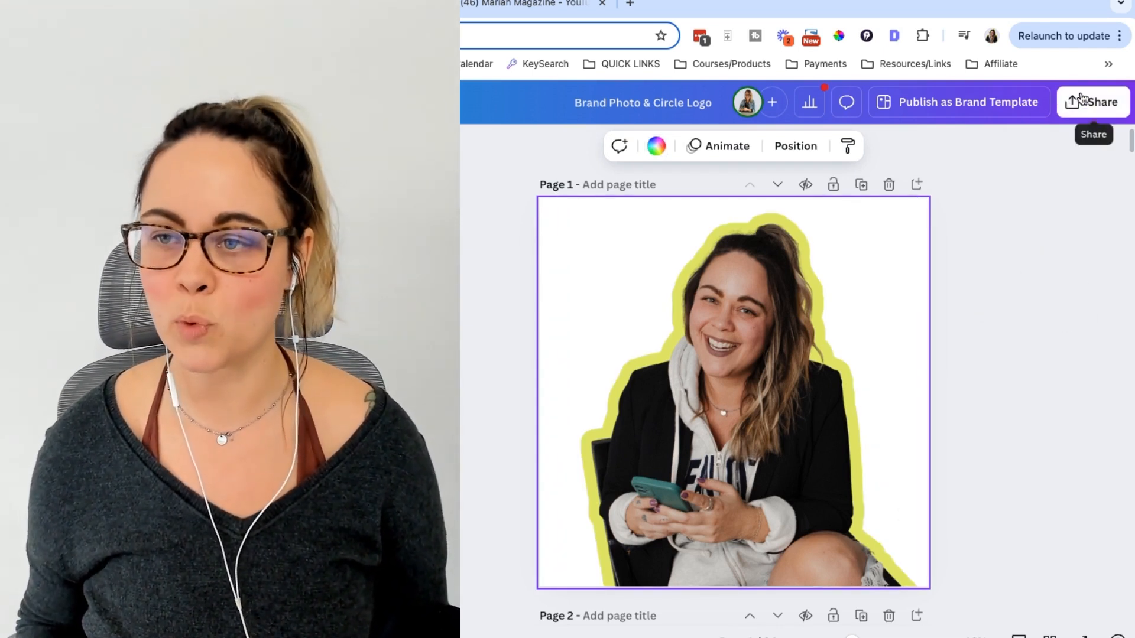
# - Set the PNG download to Page 1 only with a transparent background
pyautogui.click(1099, 102)
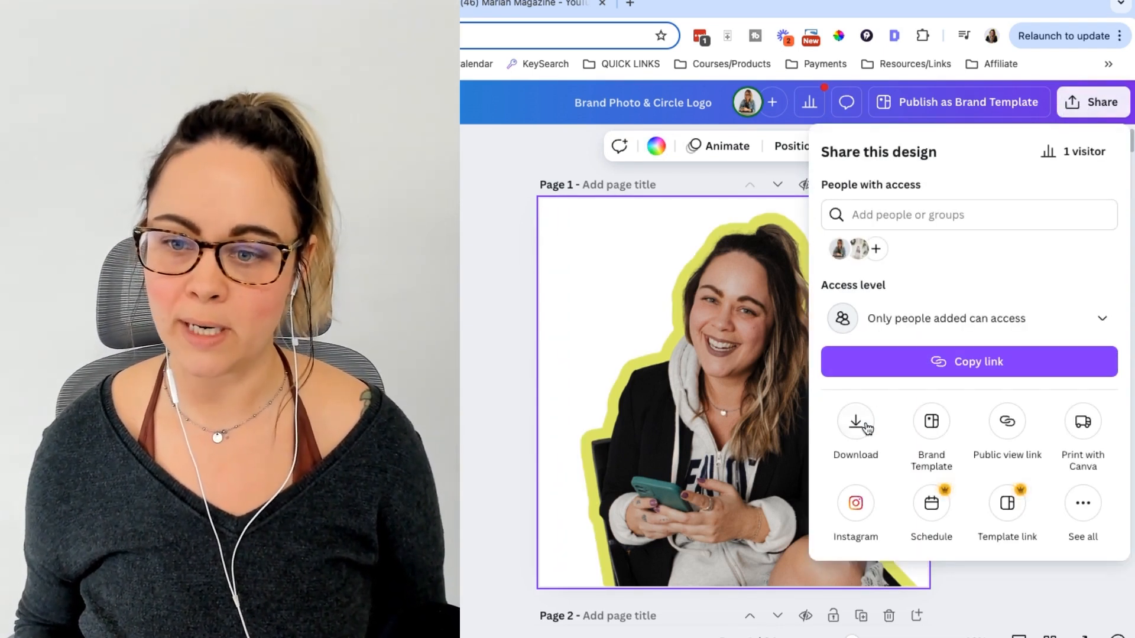
pyautogui.click(854, 422)
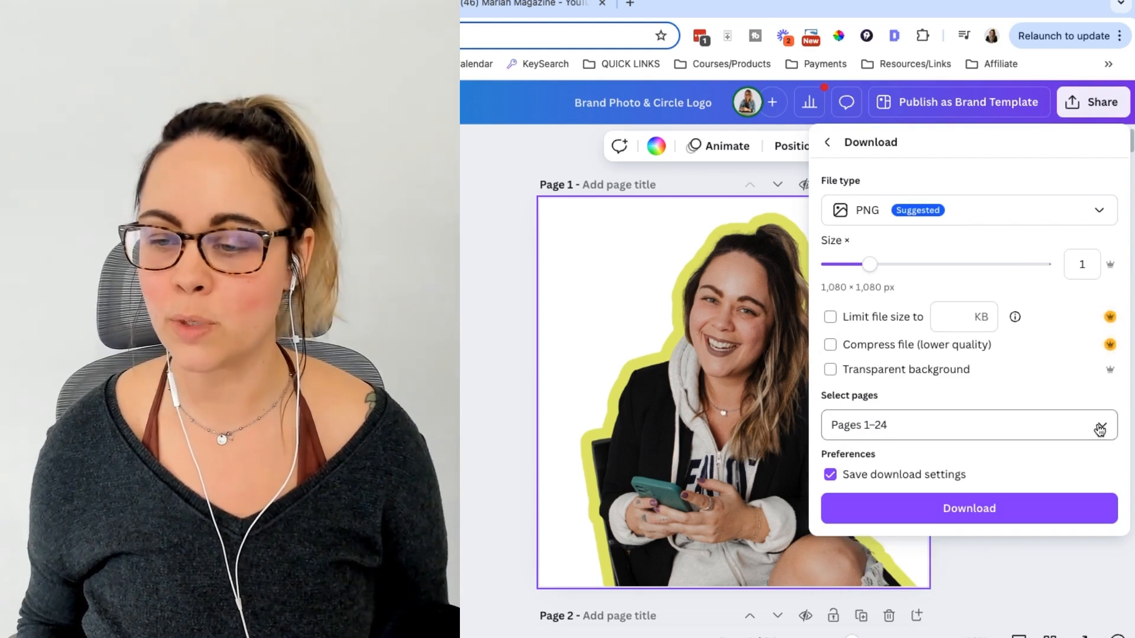
pyautogui.click(968, 425)
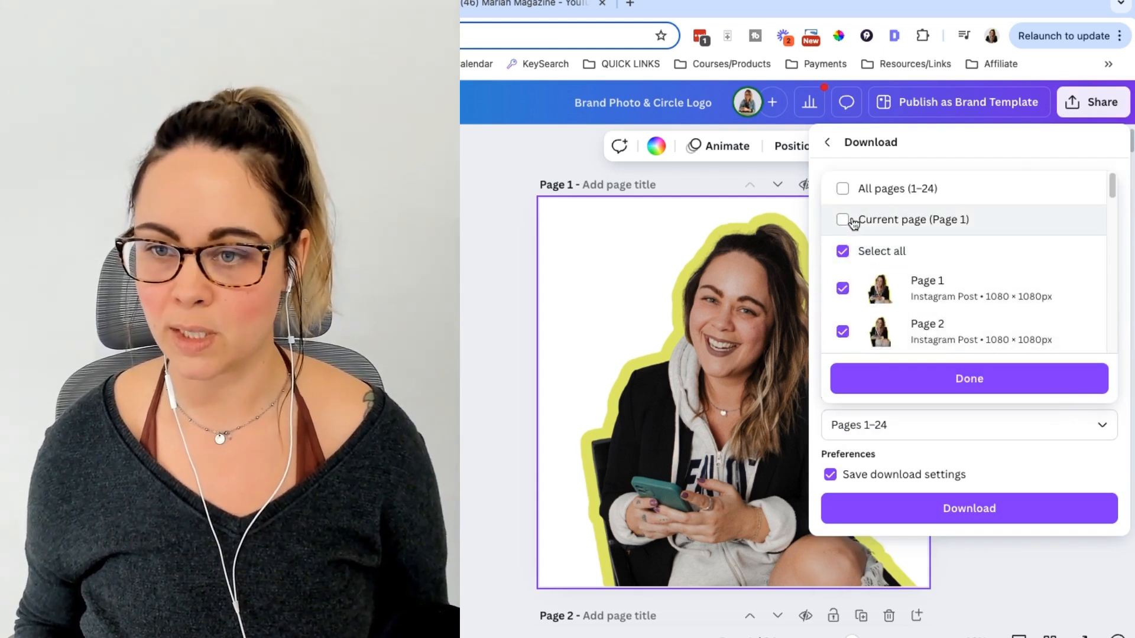
pyautogui.click(843, 219)
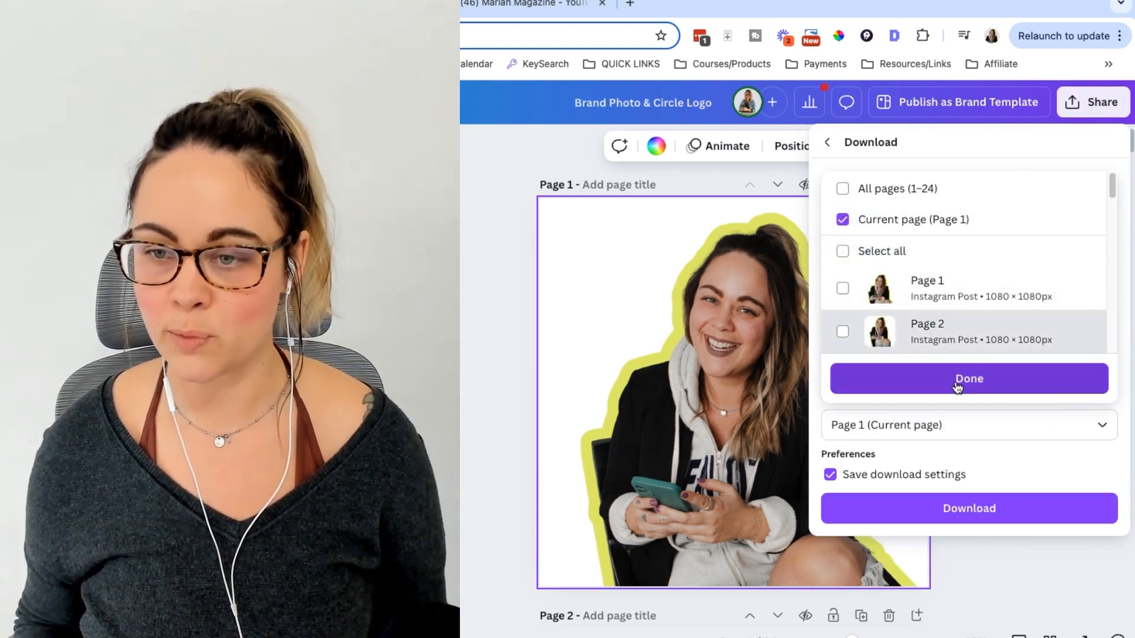
pyautogui.click(968, 378)
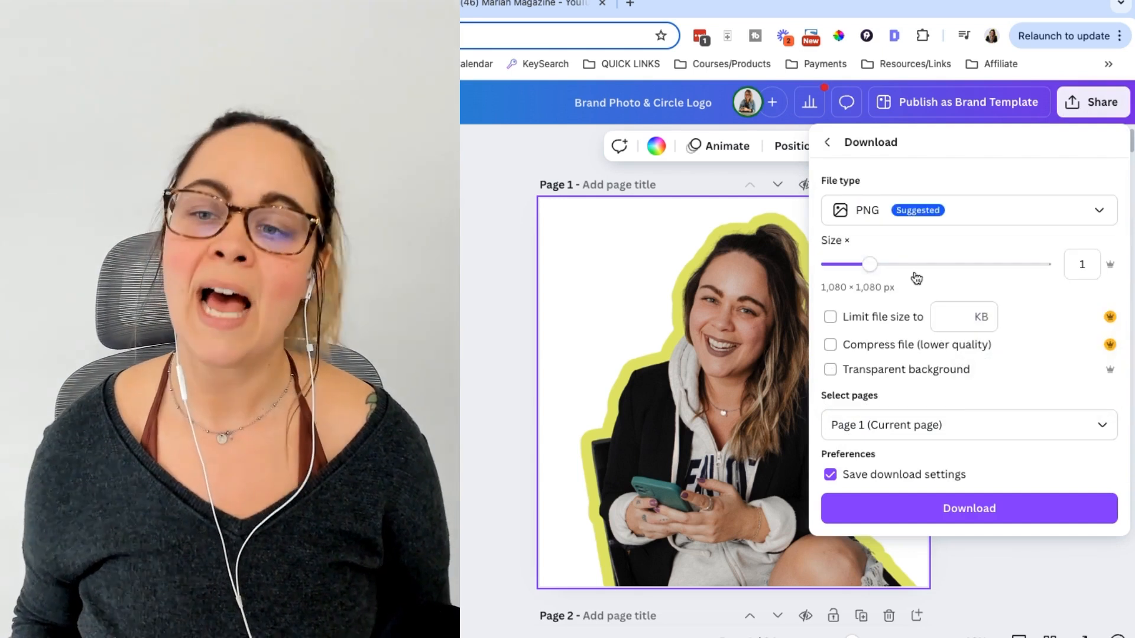
pyautogui.moveTo(625, 266)
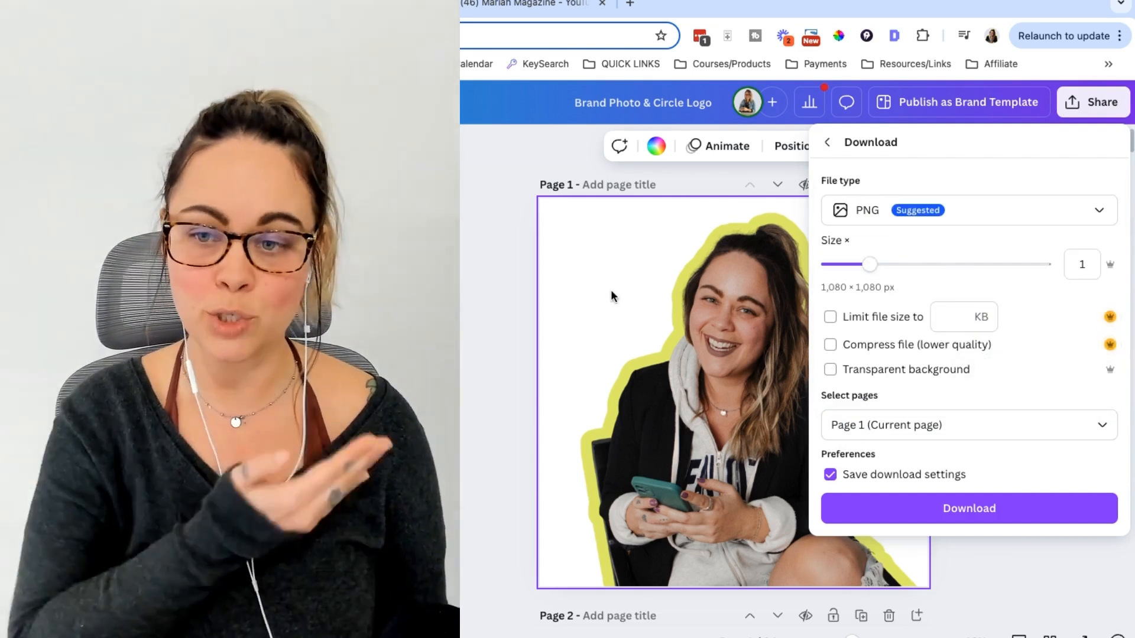
pyautogui.click(830, 369)
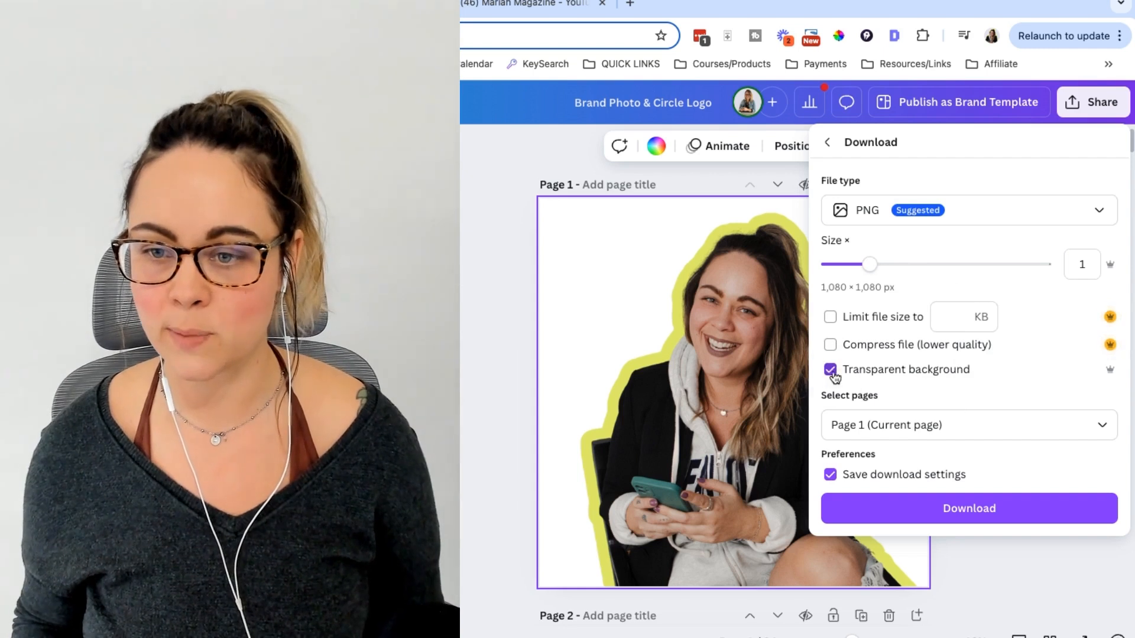
pyautogui.moveTo(1067, 382)
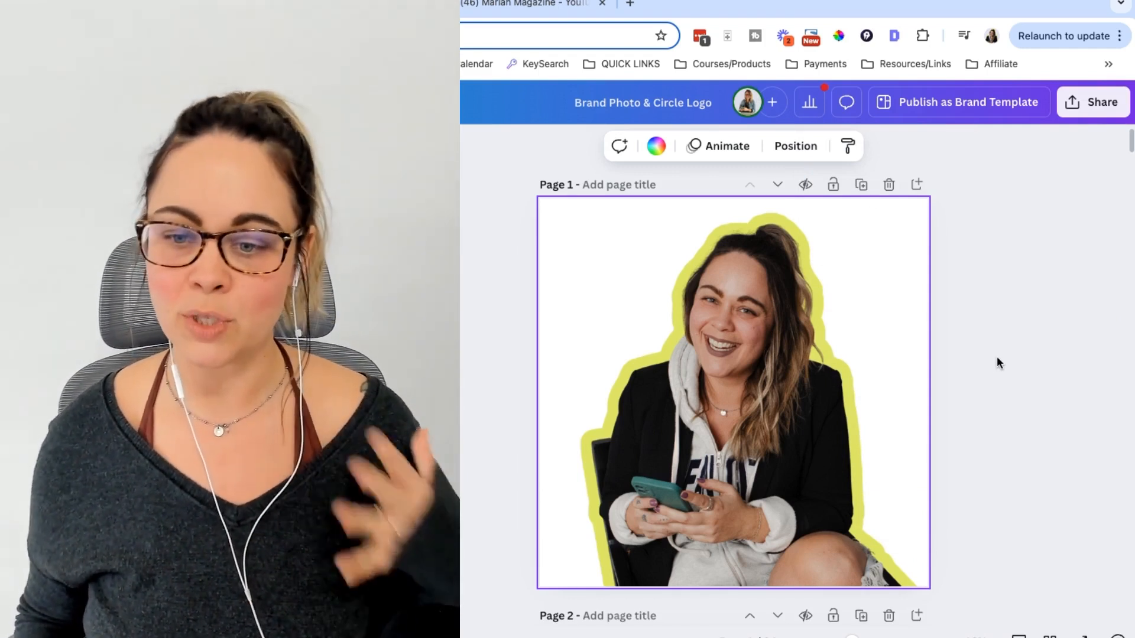
pyautogui.scroll(-3)
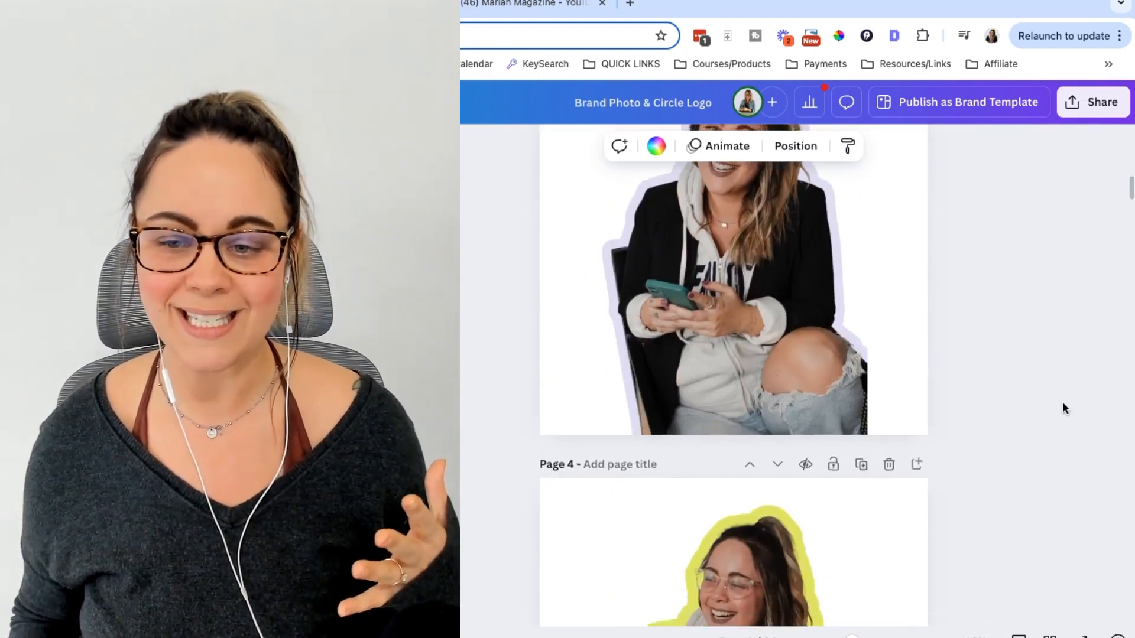
pyautogui.scroll(-3)
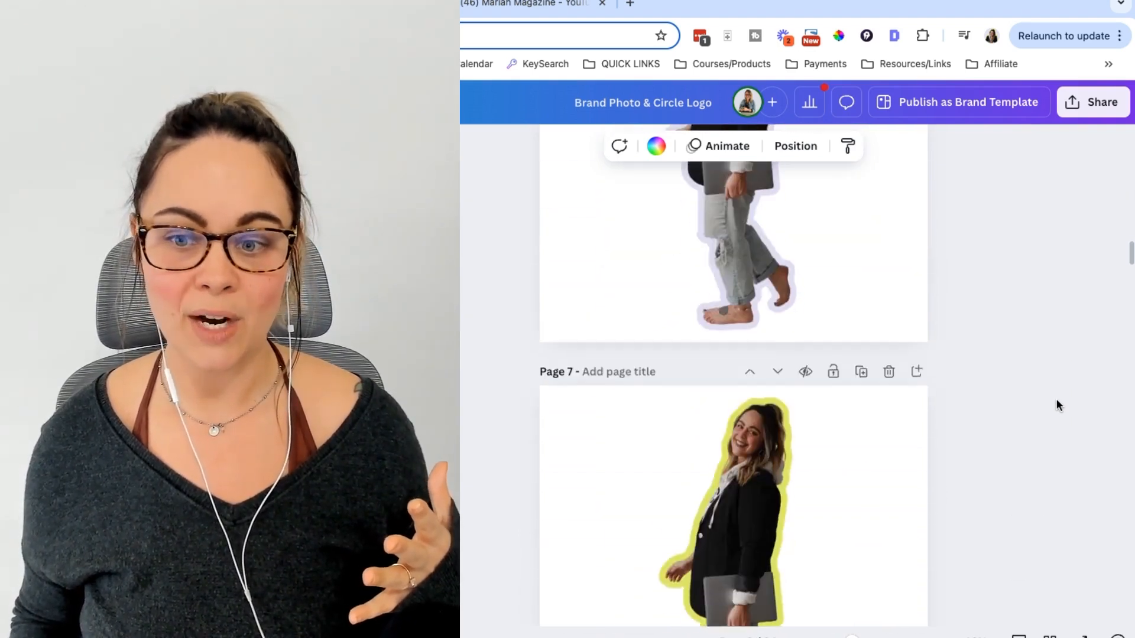
pyautogui.scroll(3)
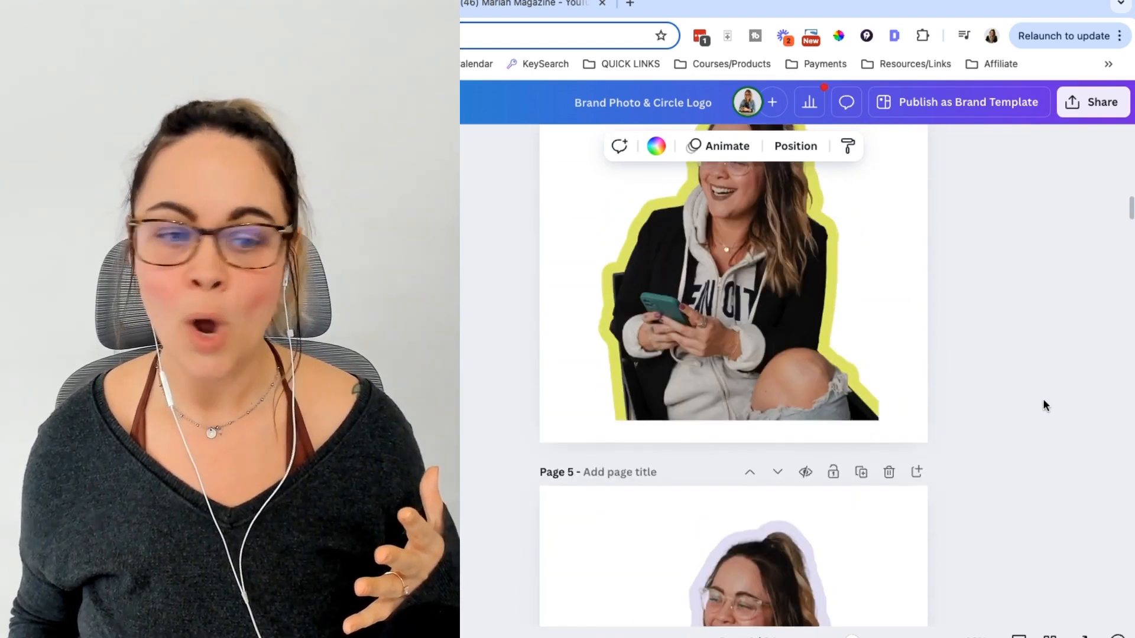